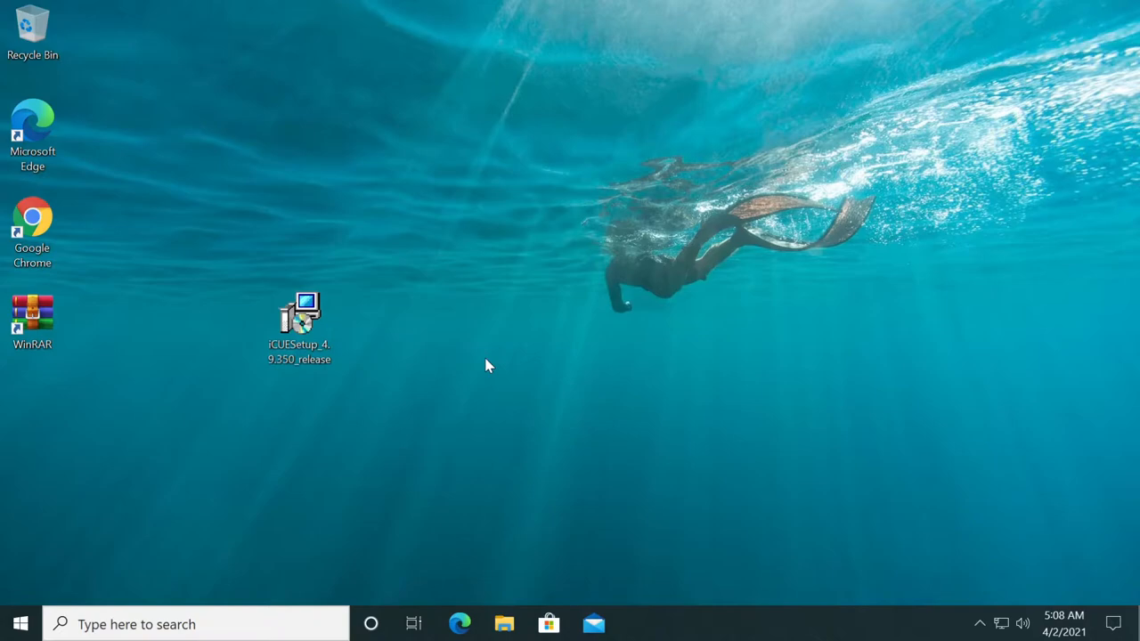
pyautogui.moveTo(418, 292)
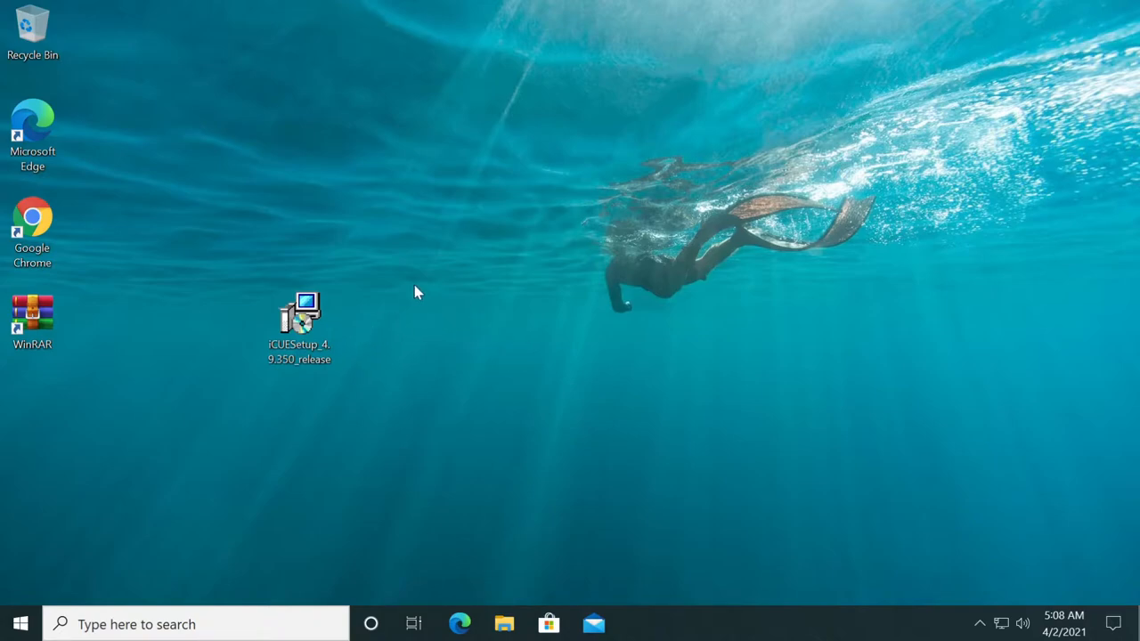
# Step: Check the installer's Properties, then start adding it to a new WinRAR archive
pyautogui.rightClick(299, 321)
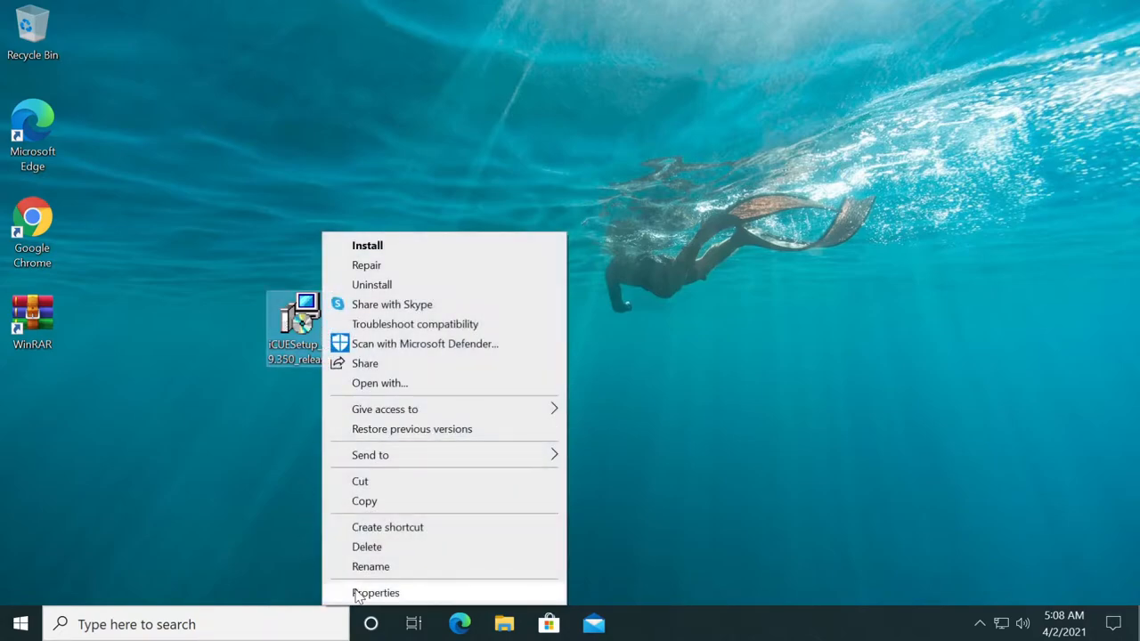
pyautogui.click(376, 591)
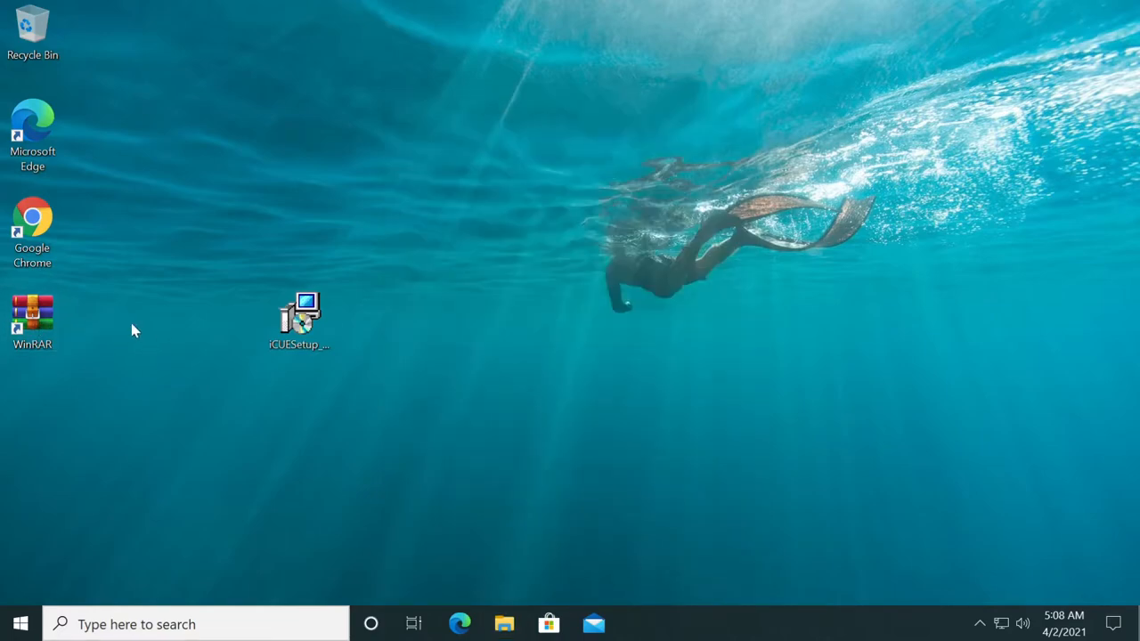
pyautogui.moveTo(121, 336)
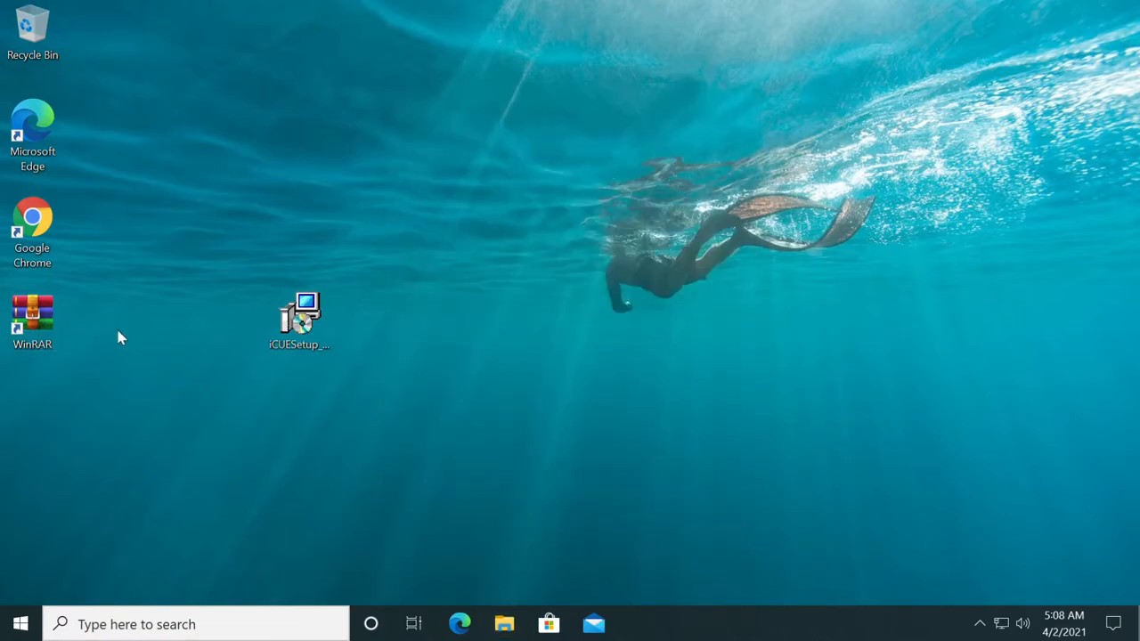
pyautogui.moveTo(132, 342)
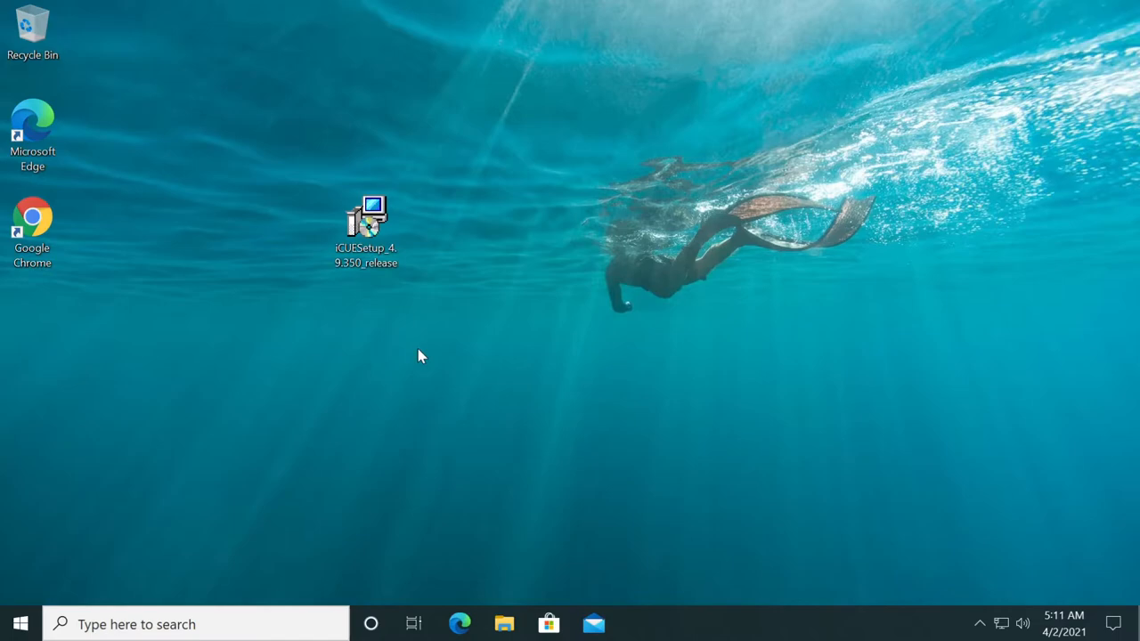
pyautogui.click(367, 217)
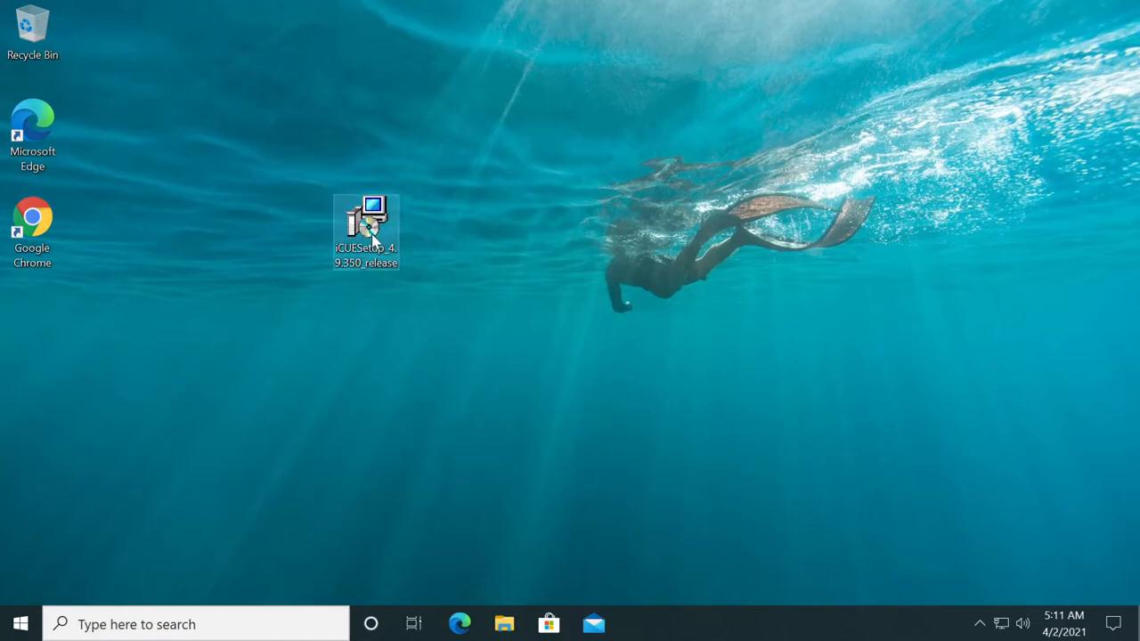
pyautogui.rightClick(365, 228)
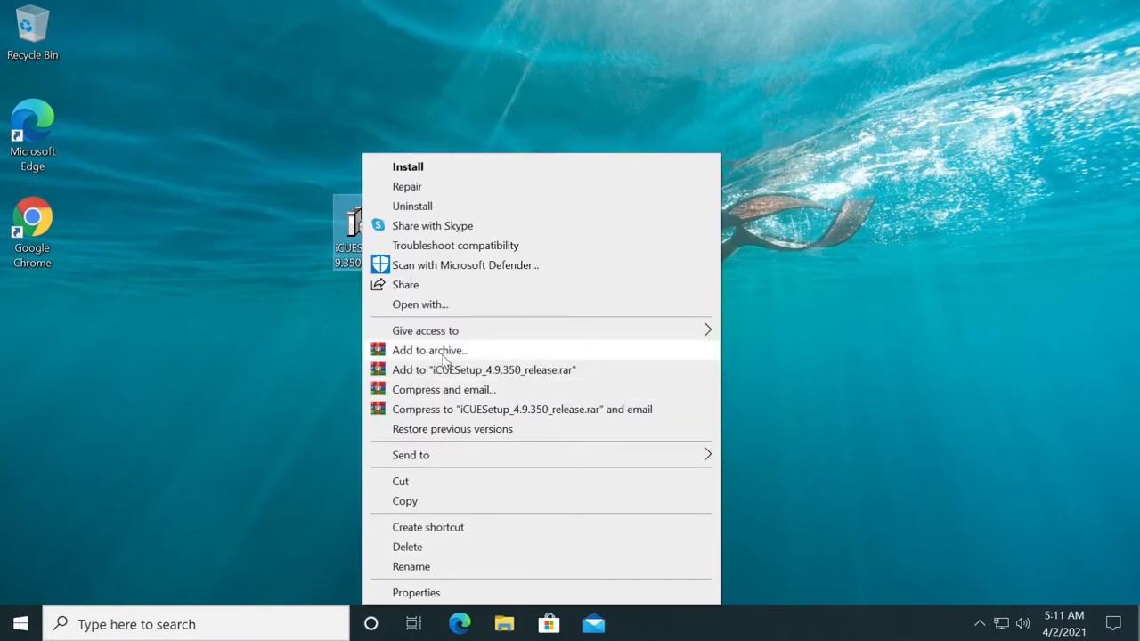
pyautogui.click(429, 350)
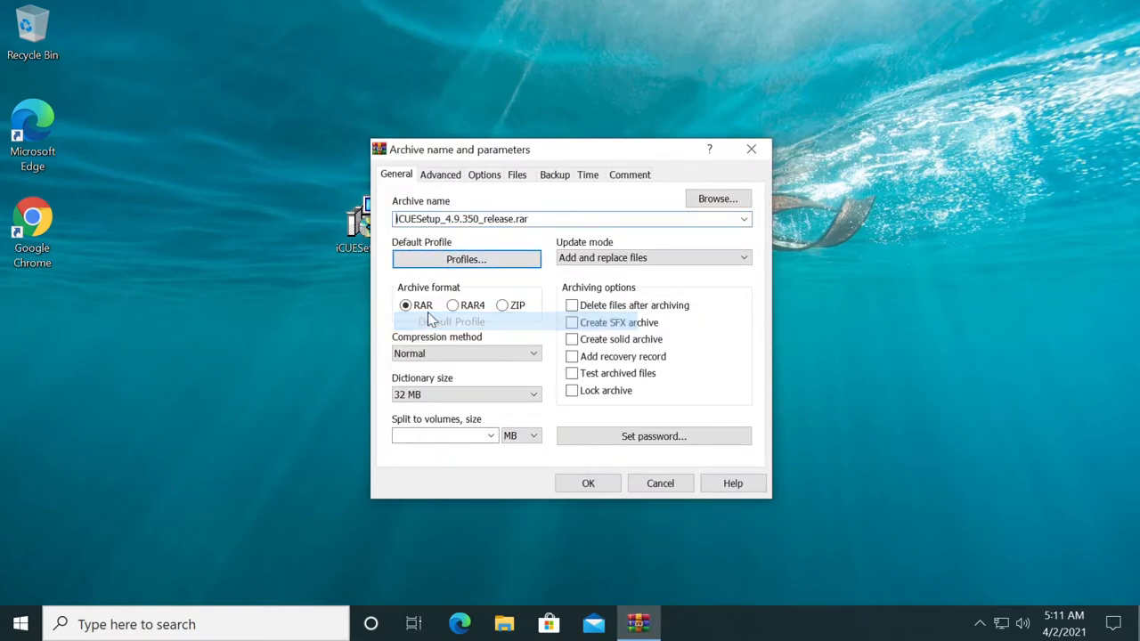
# Step: Set RAR4 format, Best compression, 4096 KB dictionary, solid and locked archive
pyautogui.click(452, 304)
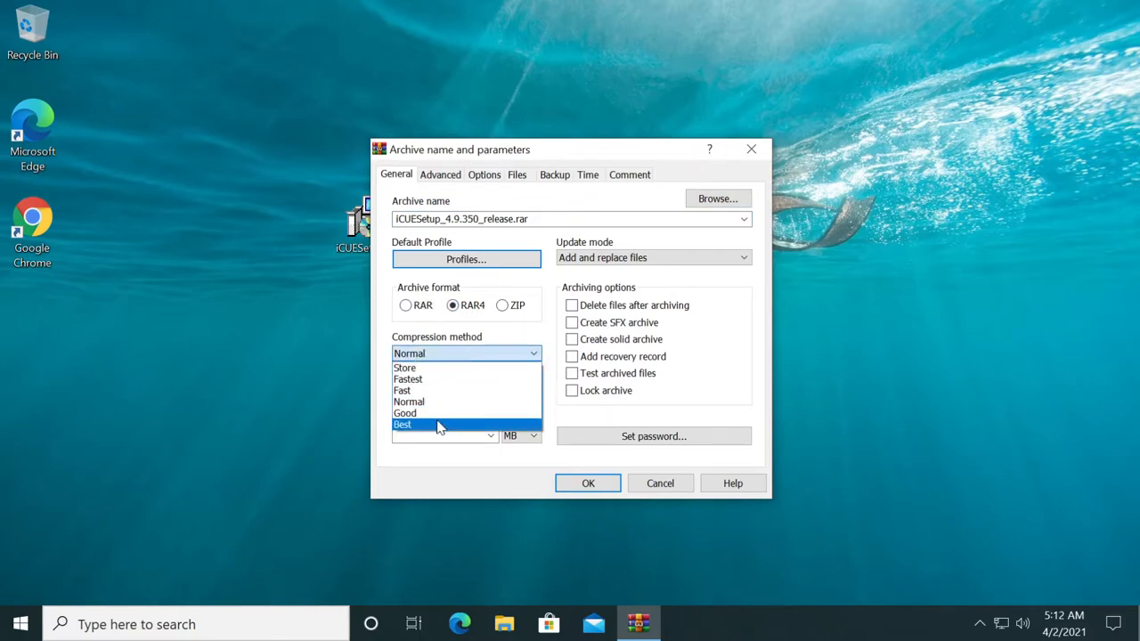
pyautogui.click(402, 424)
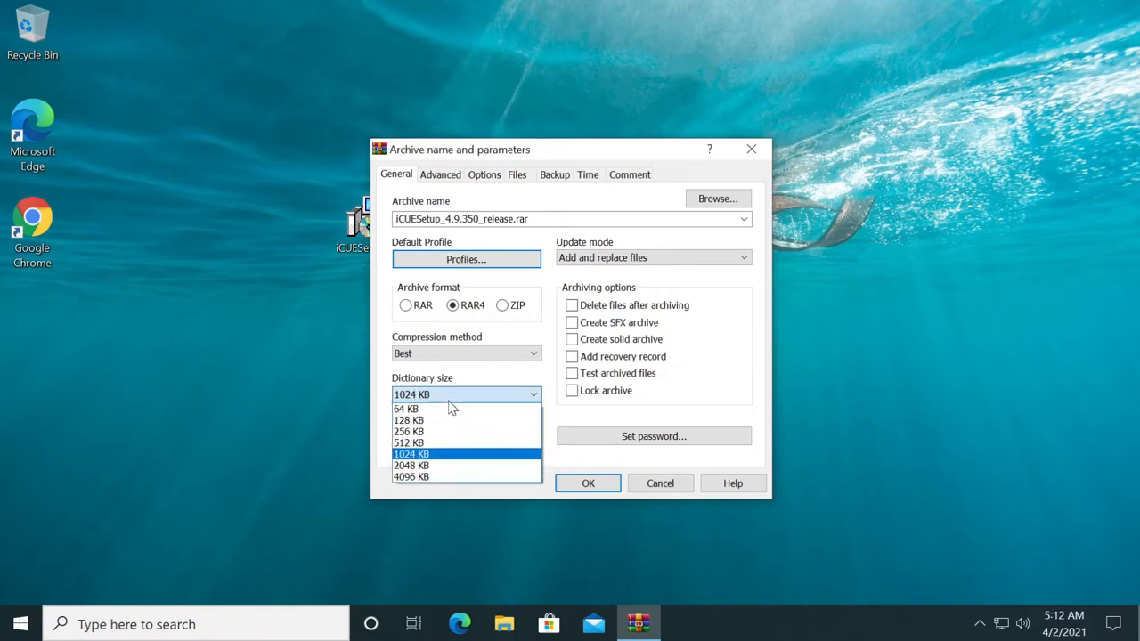
pyautogui.click(410, 477)
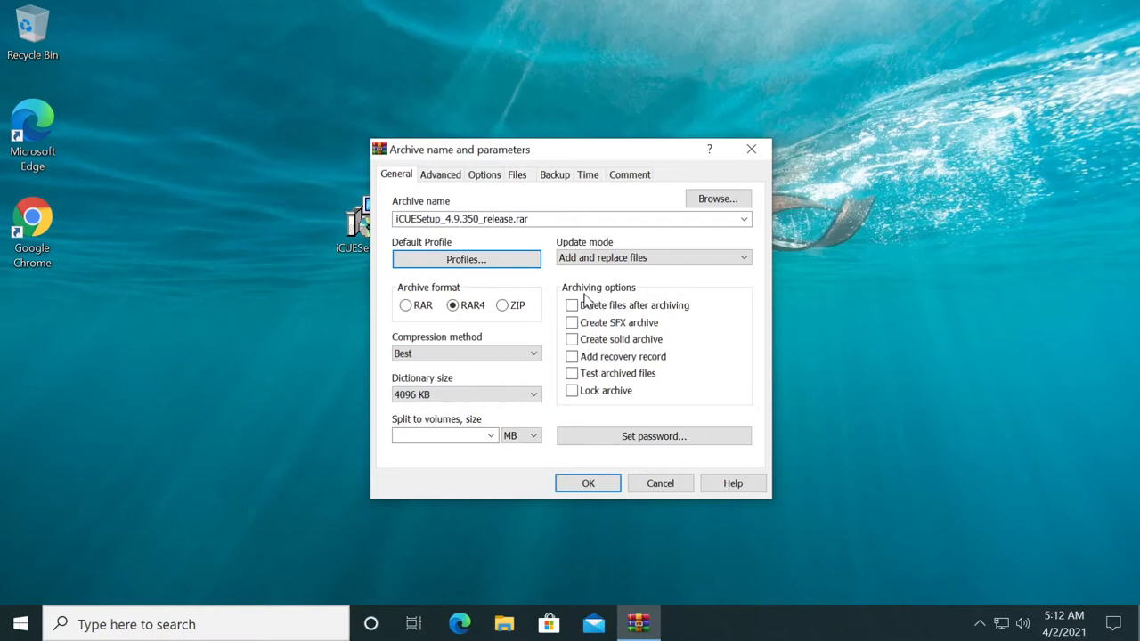
pyautogui.click(572, 338)
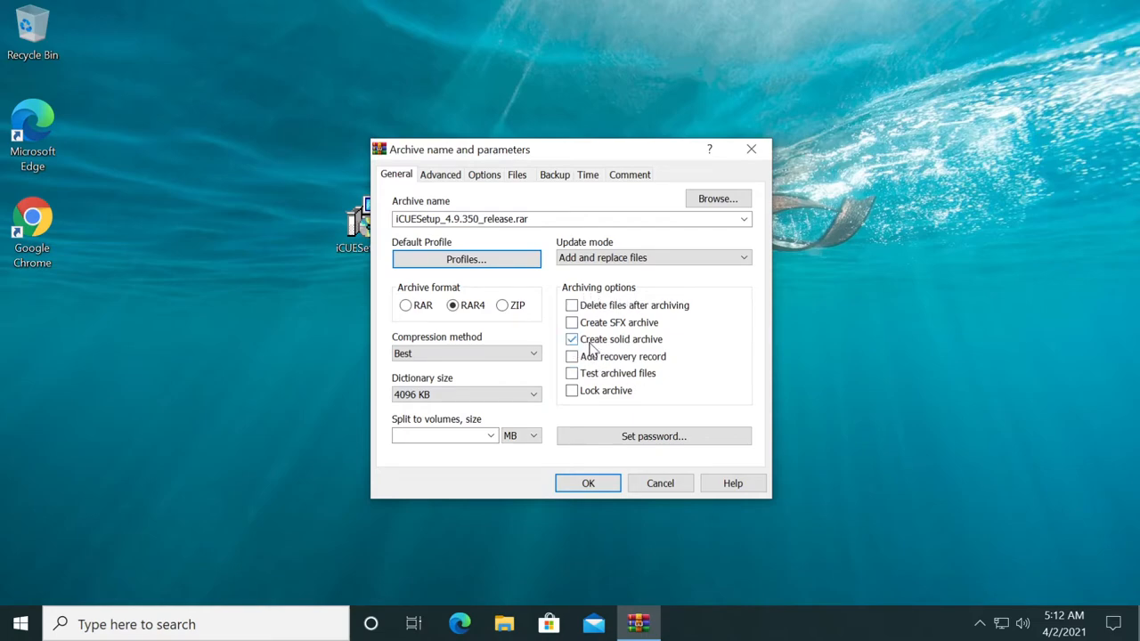
pyautogui.click(571, 390)
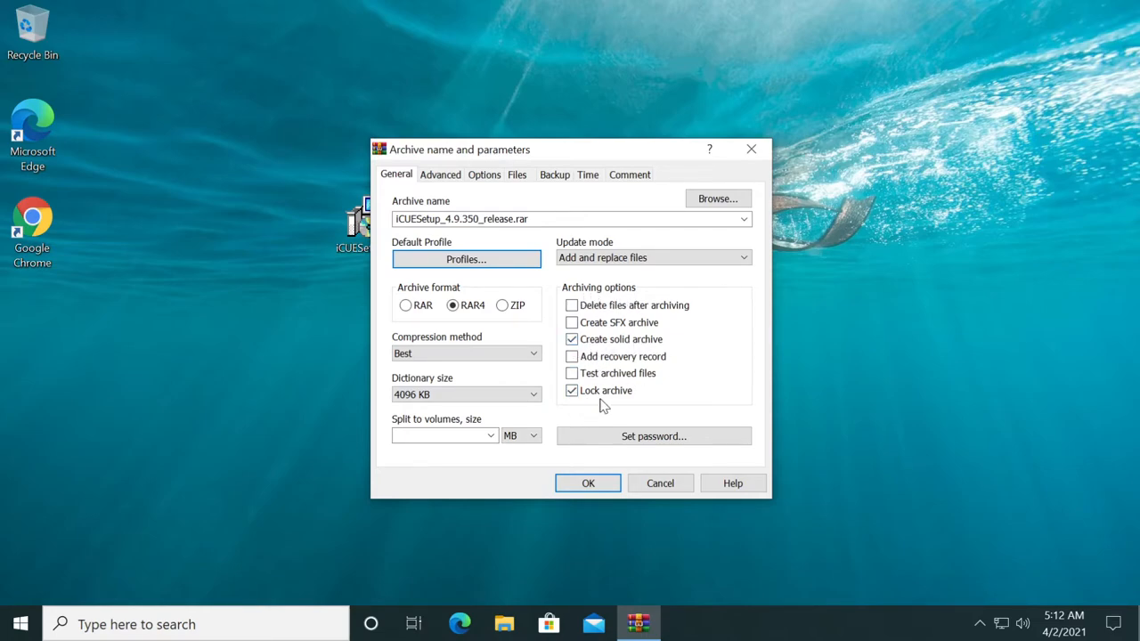
pyautogui.click(440, 175)
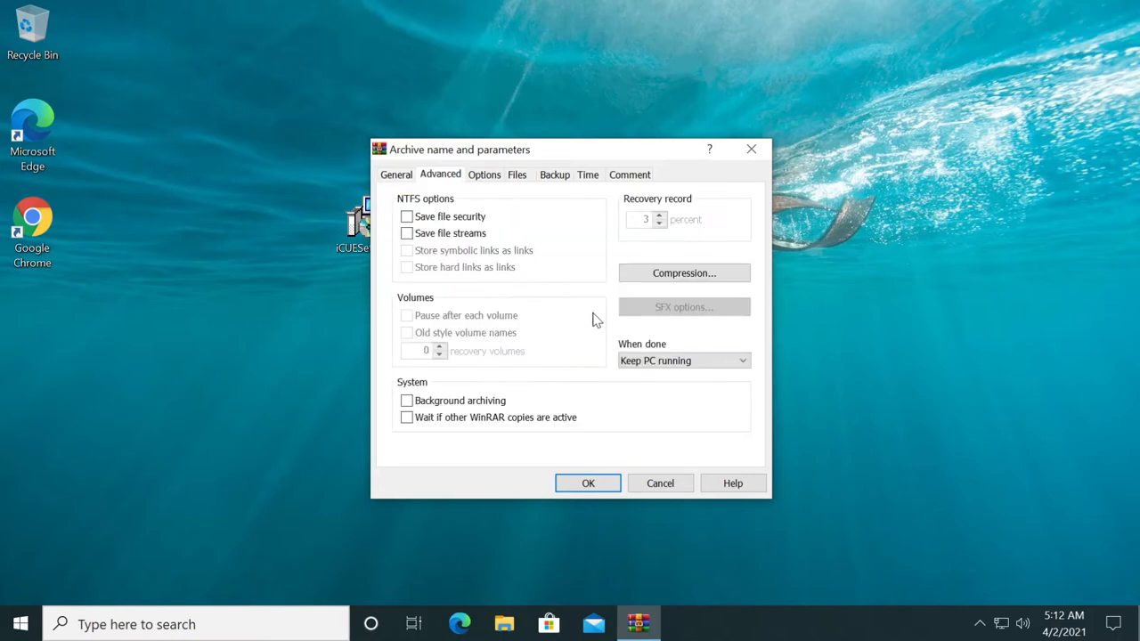
# Step: Set advanced text compression to Auto with prediction order 63 and 128 MB memory
pyautogui.click(684, 272)
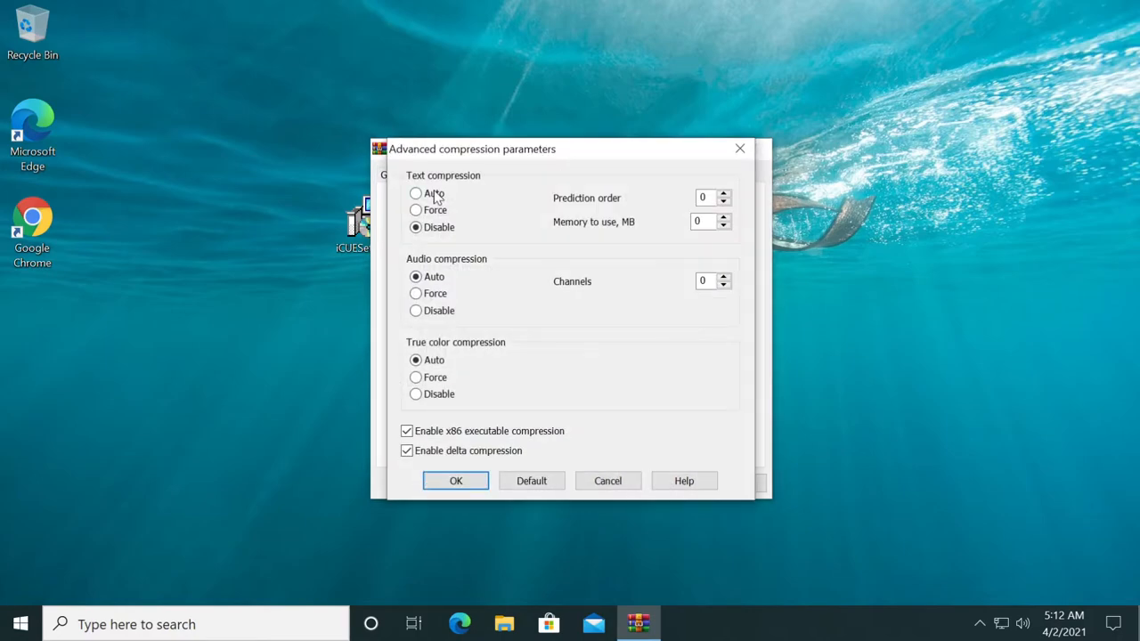
pyautogui.click(415, 192)
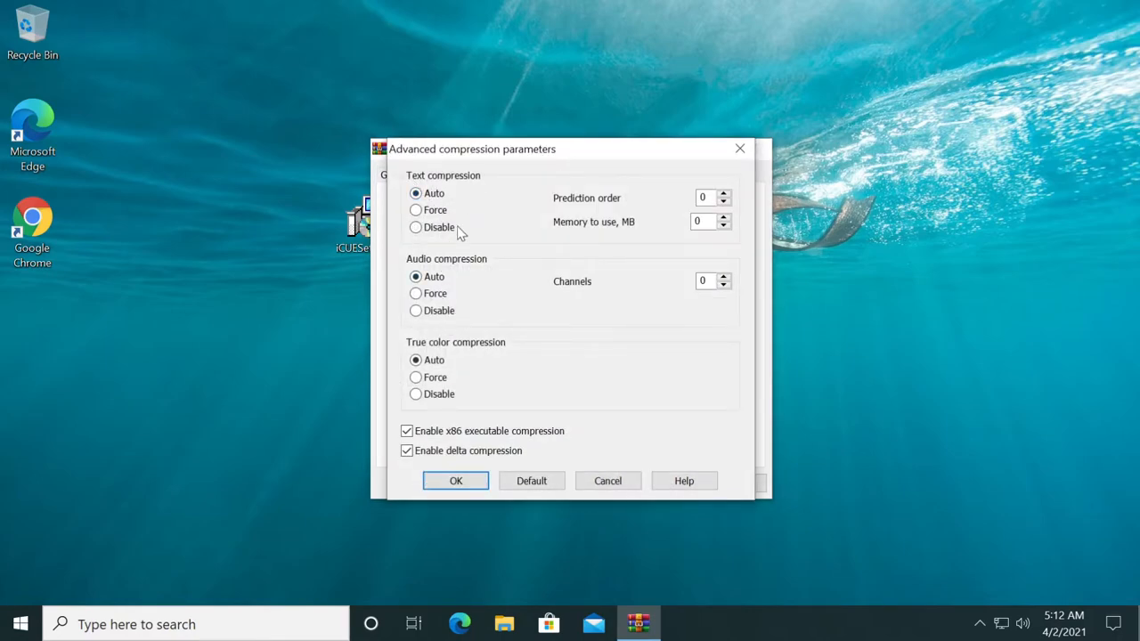
pyautogui.moveTo(485, 271)
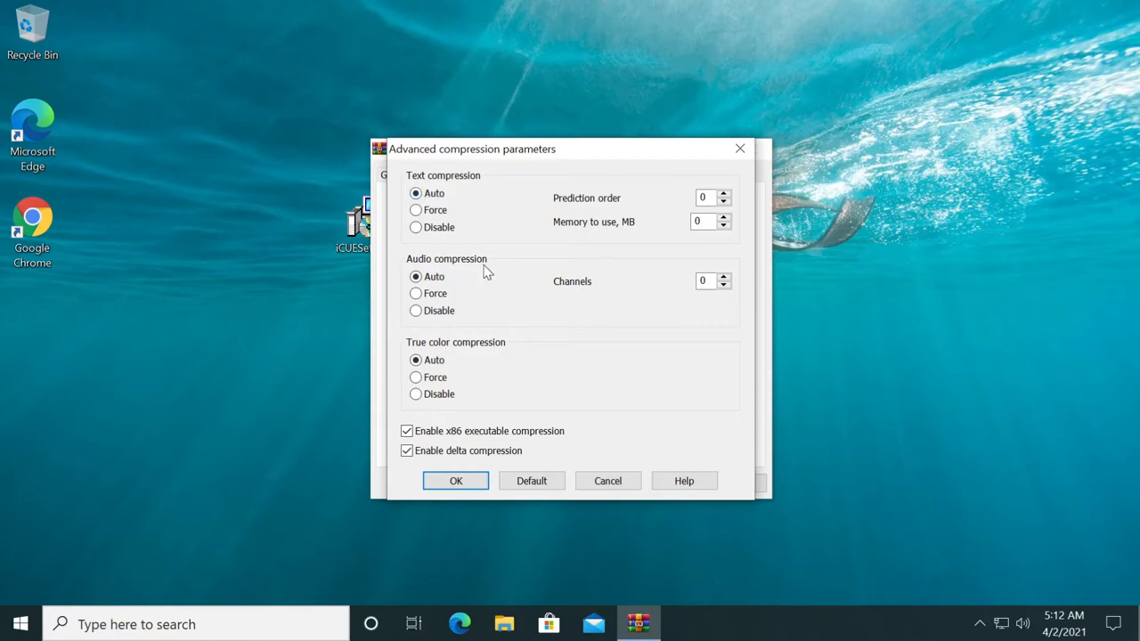
pyautogui.moveTo(596, 210)
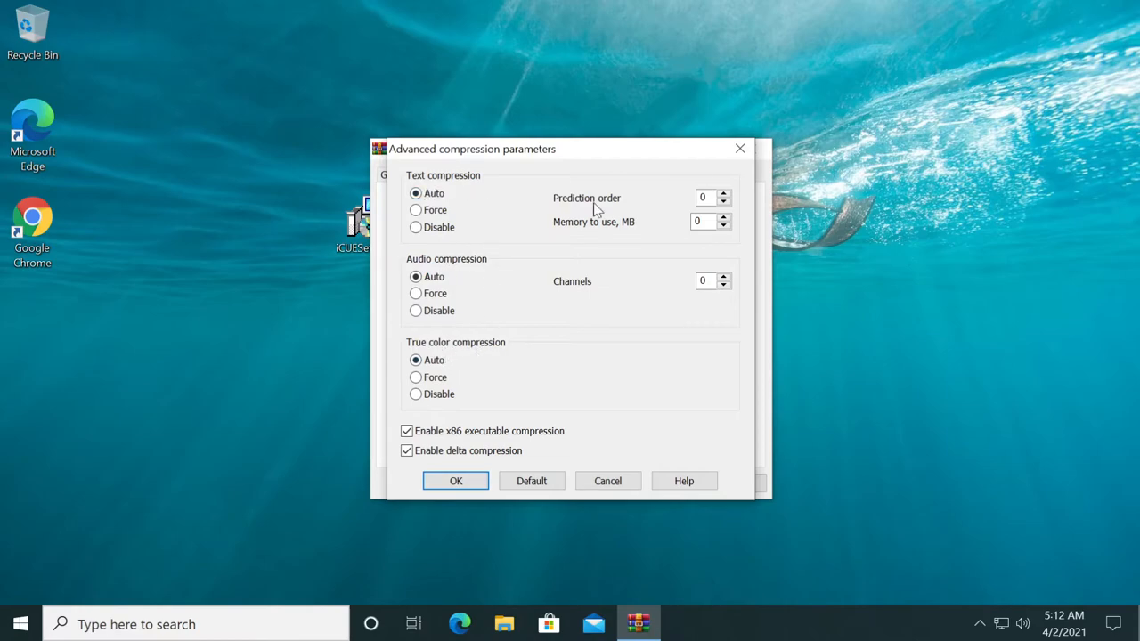
pyautogui.click(703, 196)
pyautogui.write('63')
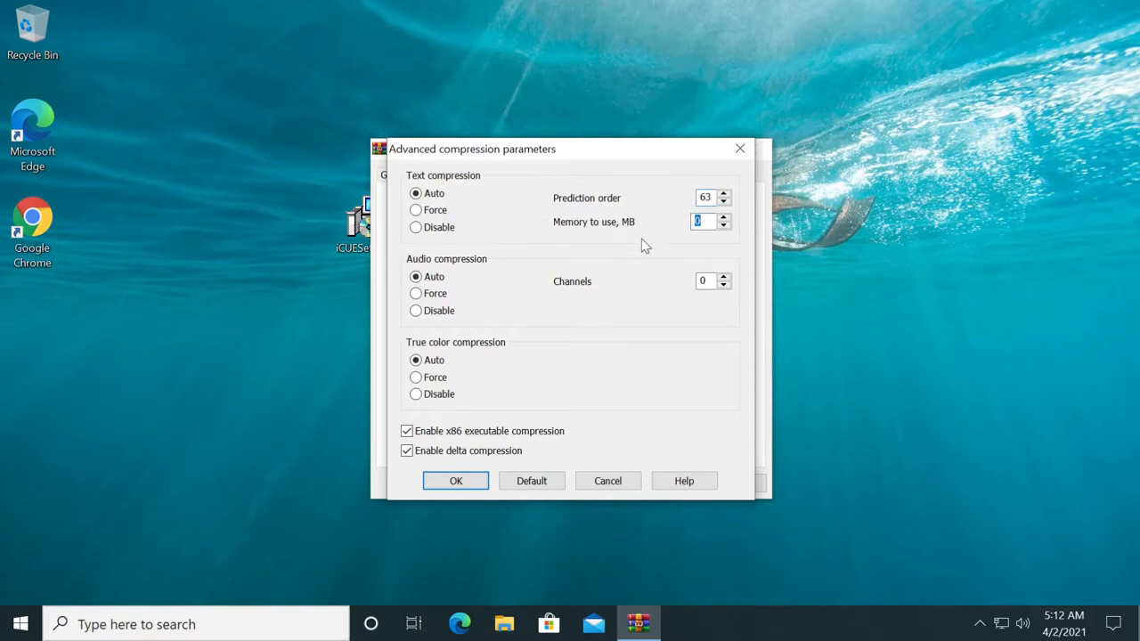
pyautogui.write('128')
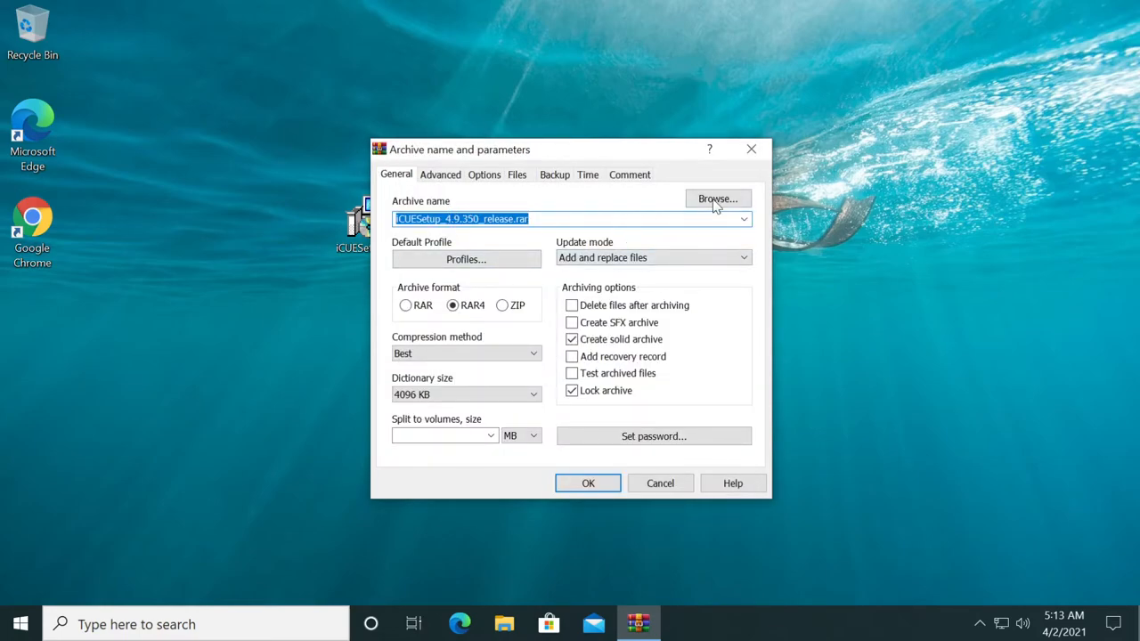
# Step: Keep Desktop as the archive location and build the RAR archive
pyautogui.click(718, 200)
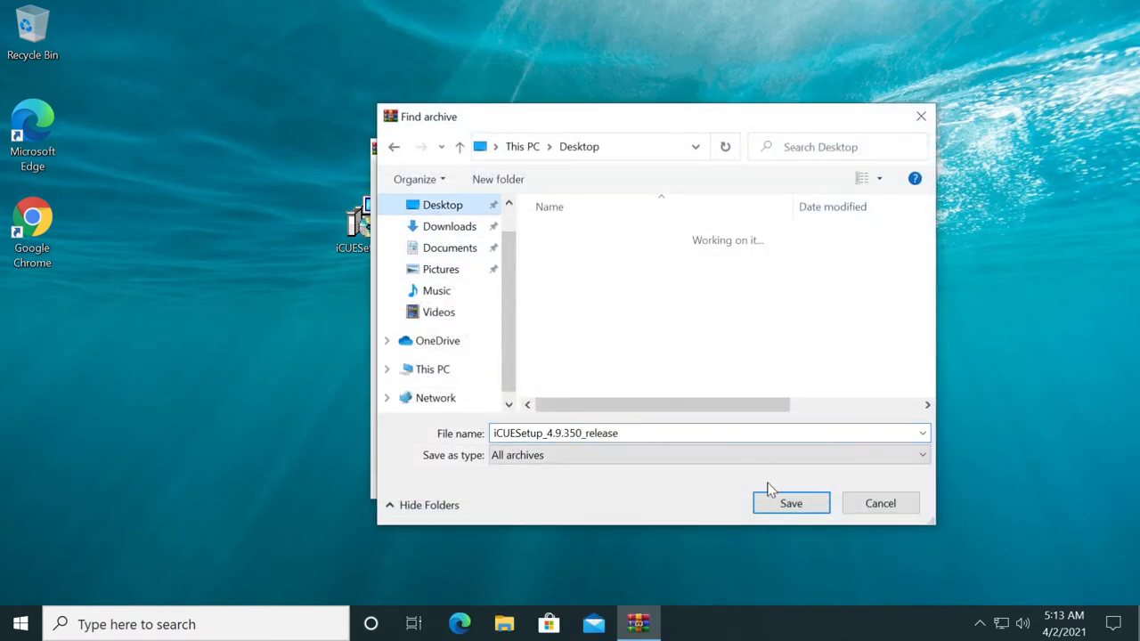
pyautogui.click(790, 503)
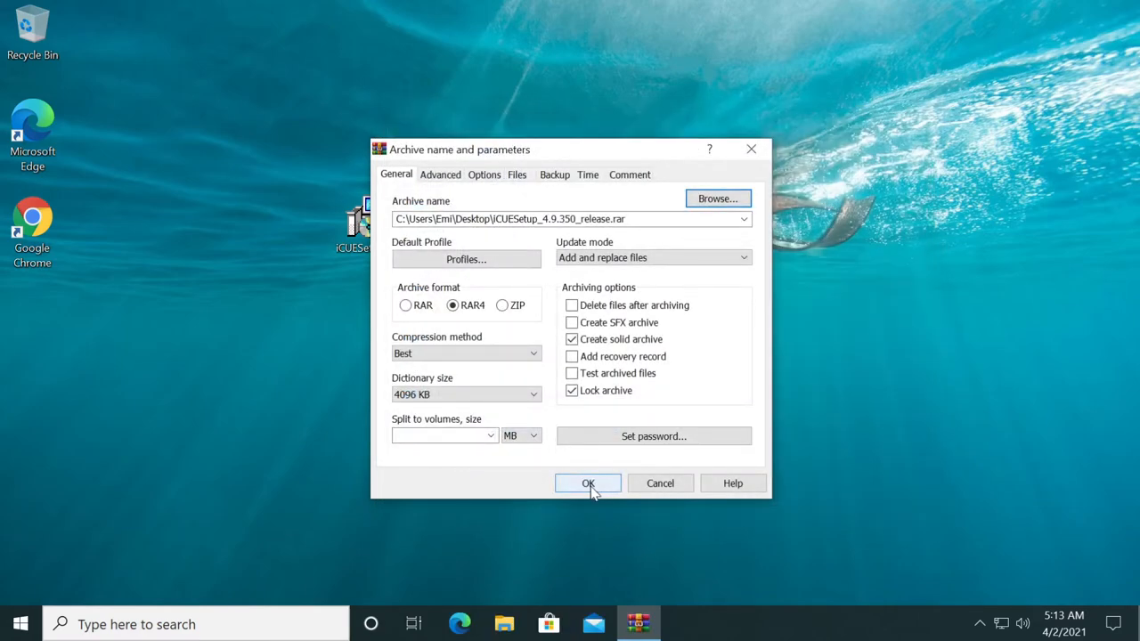
pyautogui.click(588, 482)
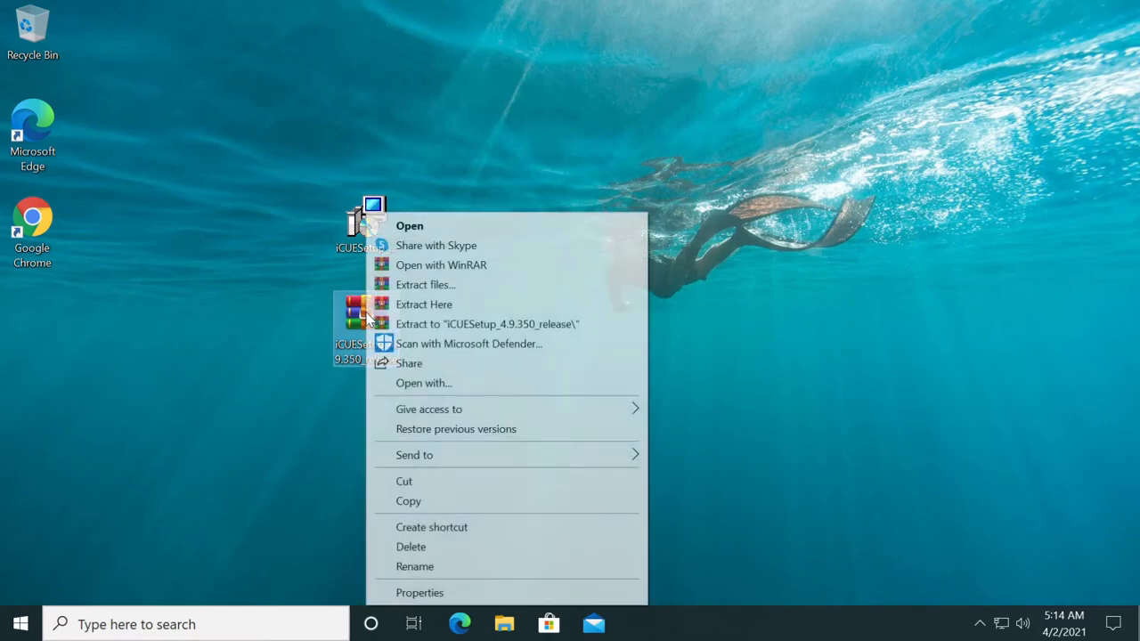
# Step: Show the archive's Properties (718 MB) beside the installer's Properties (740 MB)
pyautogui.click(420, 591)
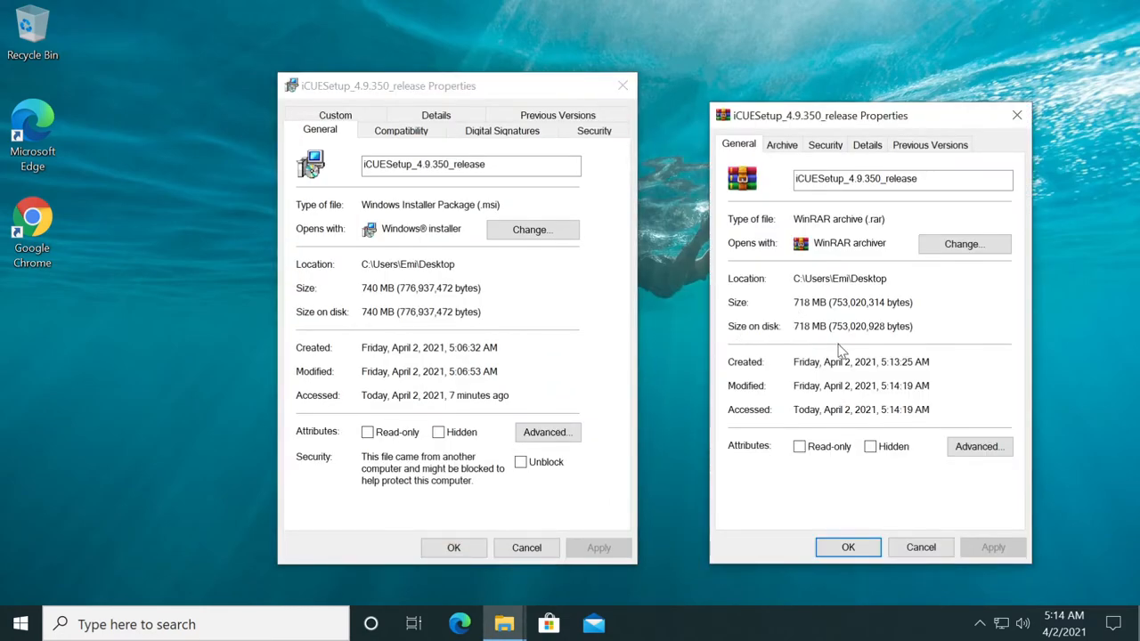
pyautogui.doubleClick(800, 303)
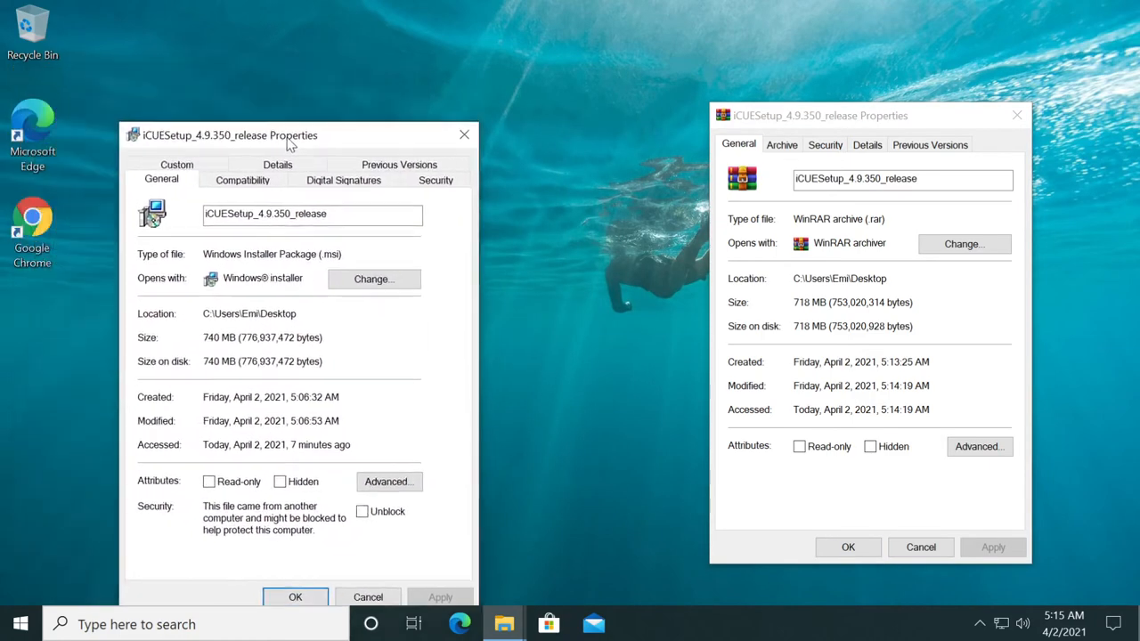
pyautogui.moveTo(222, 136); pyautogui.dragTo(445, 104)
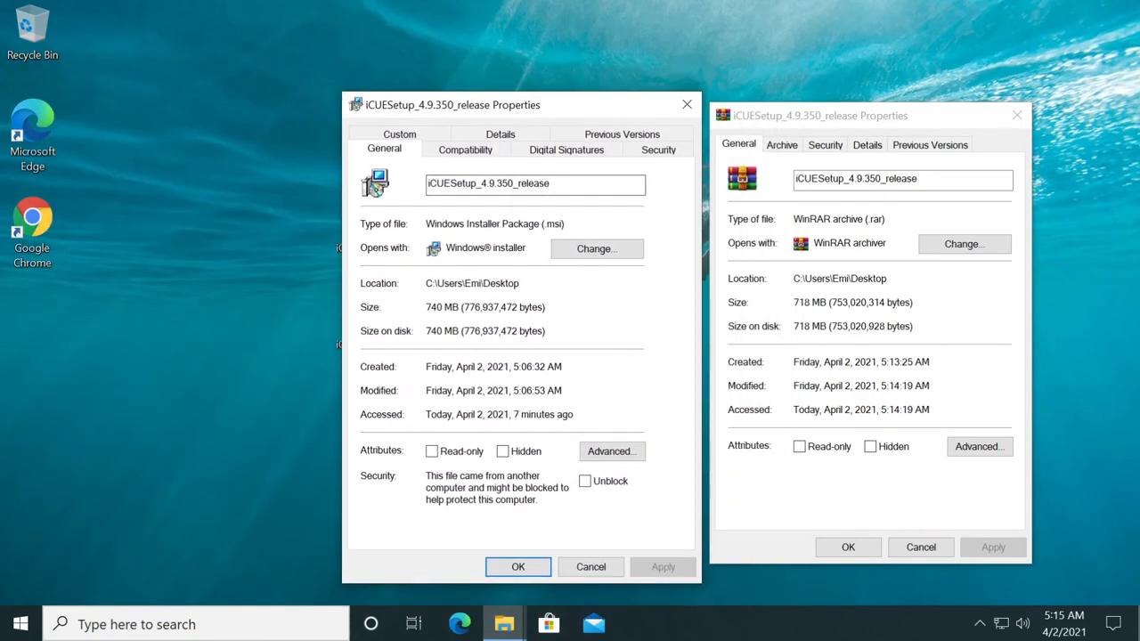
pyautogui.moveTo(695, 336)
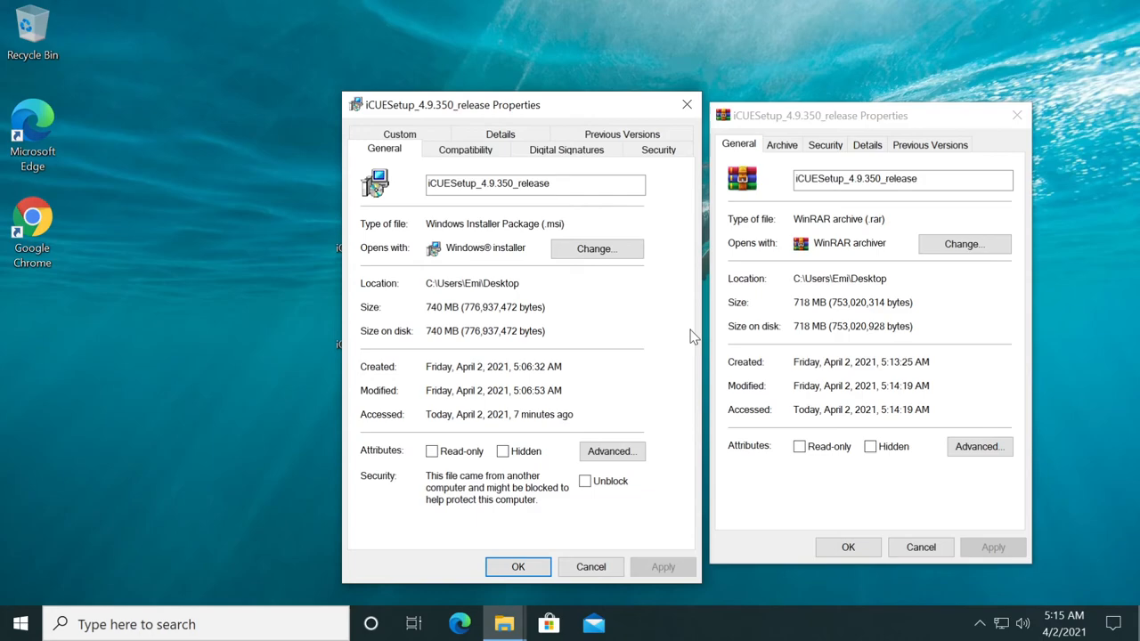